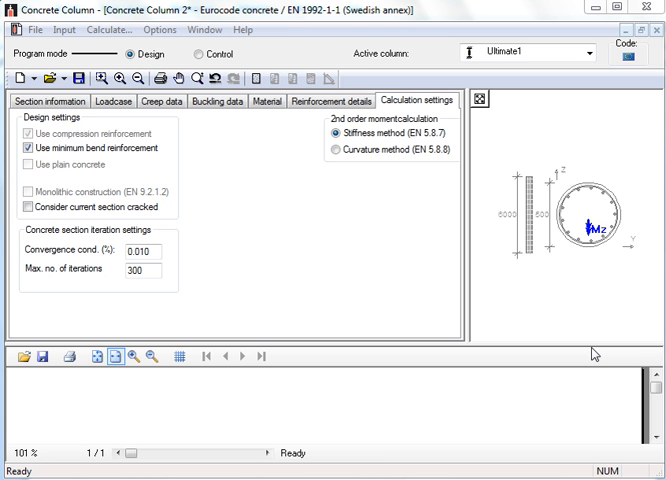
mouse_move(656, 188)
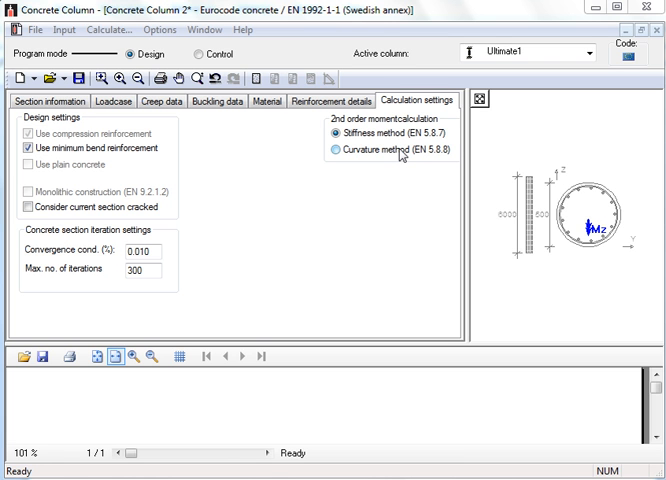
mouse_move(404, 150)
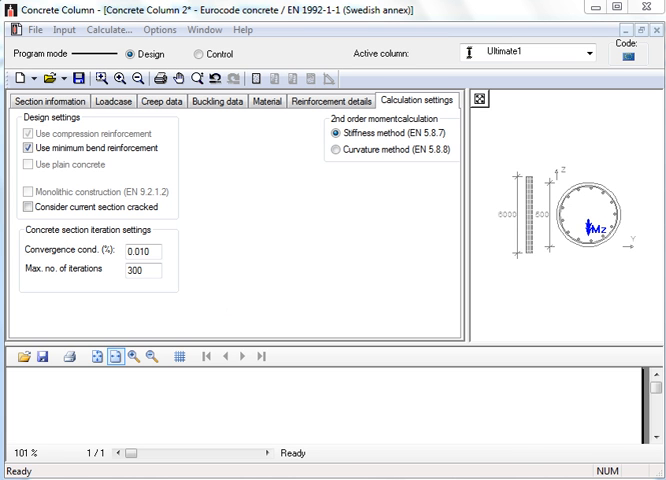
mouse_move(236, 160)
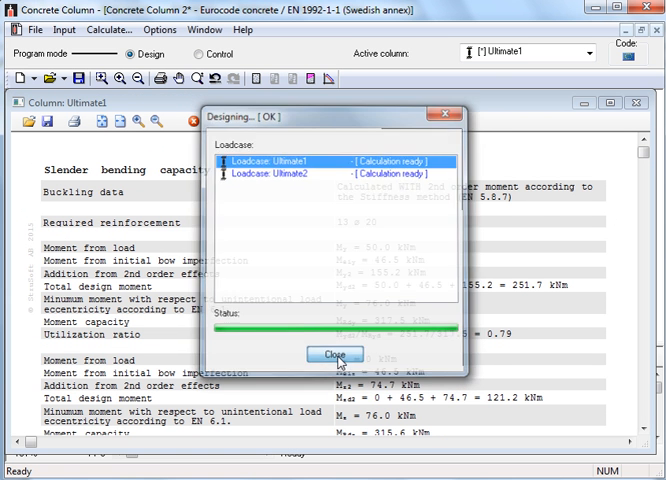
- Dismiss the Designing progress window and review Ultimate1 results down to biaxial utilization 0.78
click(336, 354)
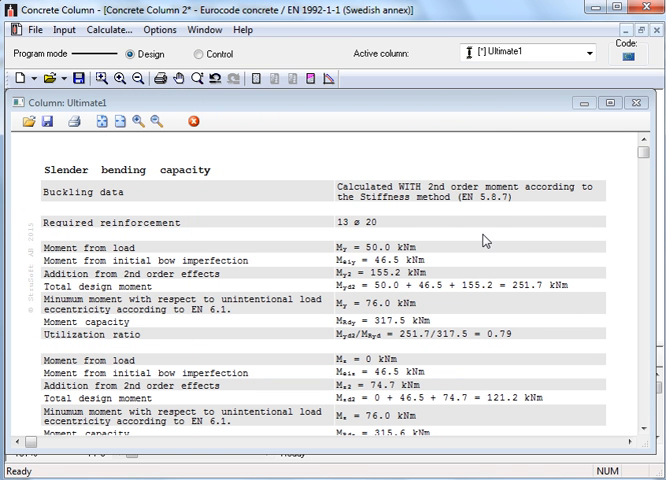
mouse_move(492, 264)
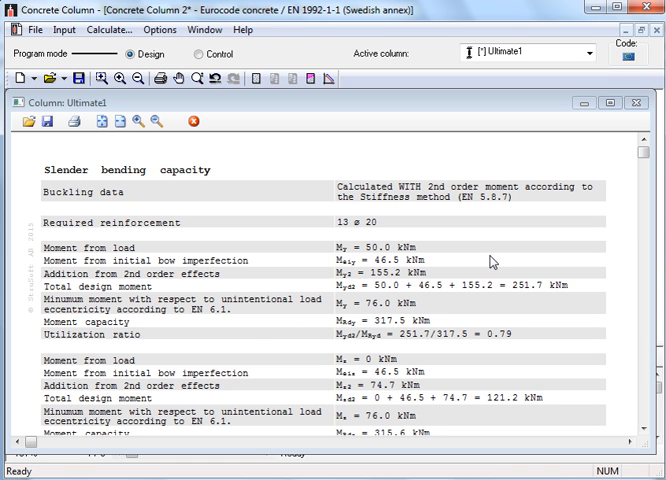
mouse_move(458, 256)
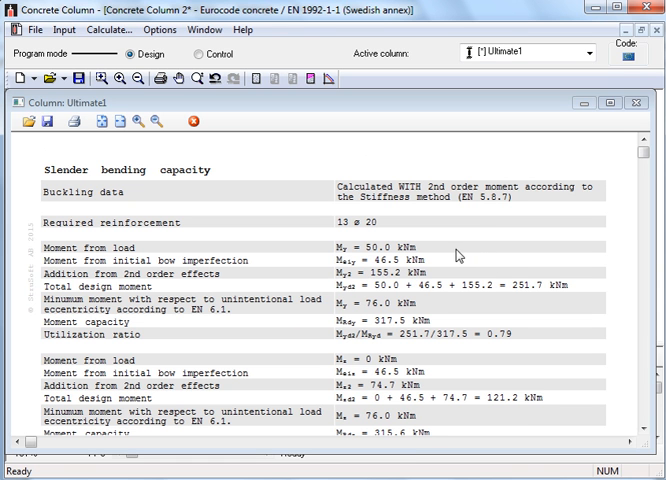
mouse_move(362, 232)
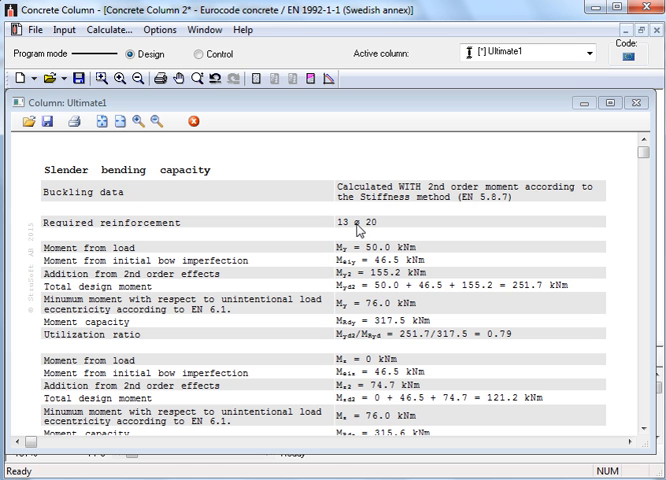
mouse_move(398, 202)
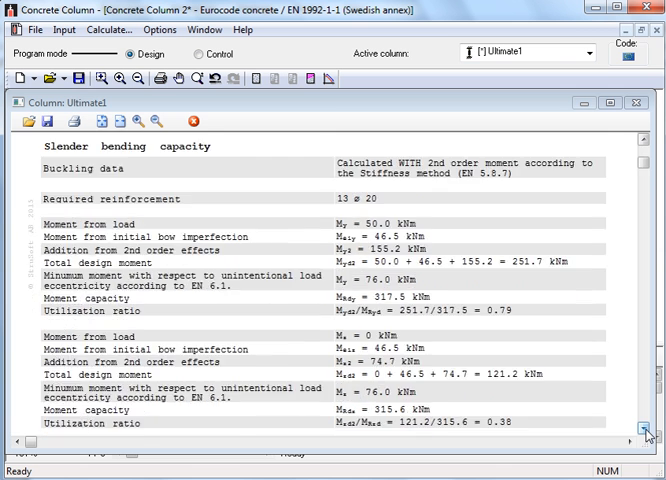
scroll(down, 3)
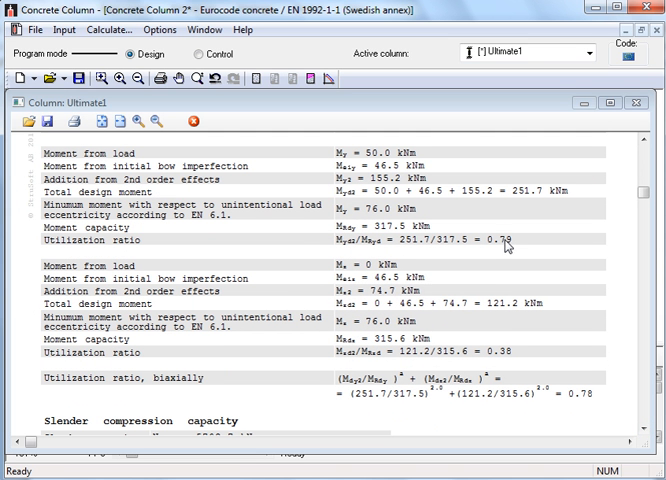
mouse_move(390, 164)
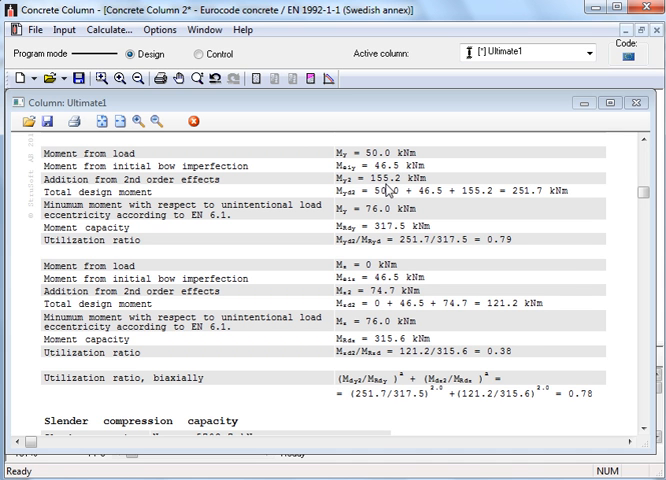
mouse_move(390, 190)
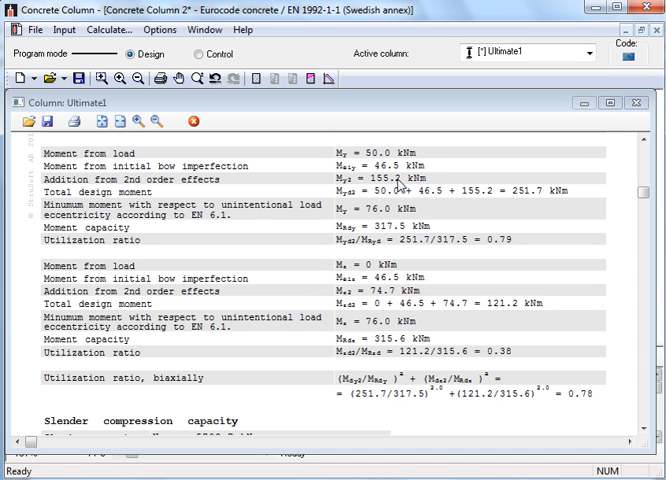
mouse_move(524, 200)
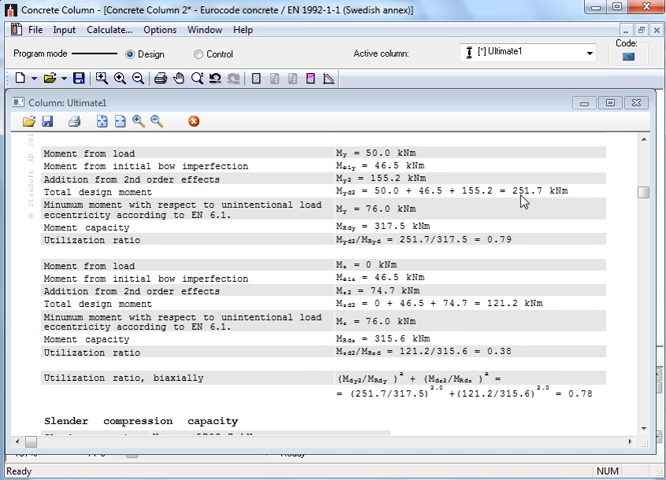
mouse_move(540, 204)
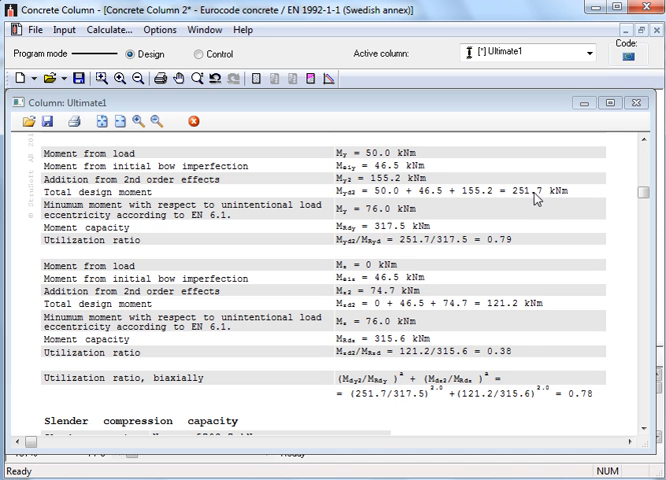
mouse_move(392, 236)
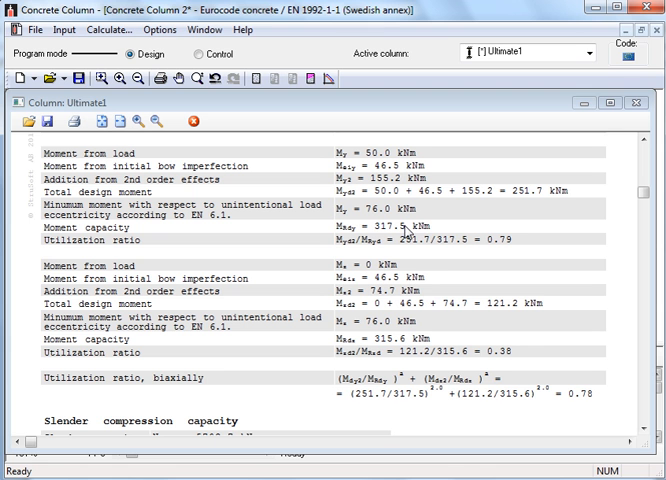
mouse_move(504, 252)
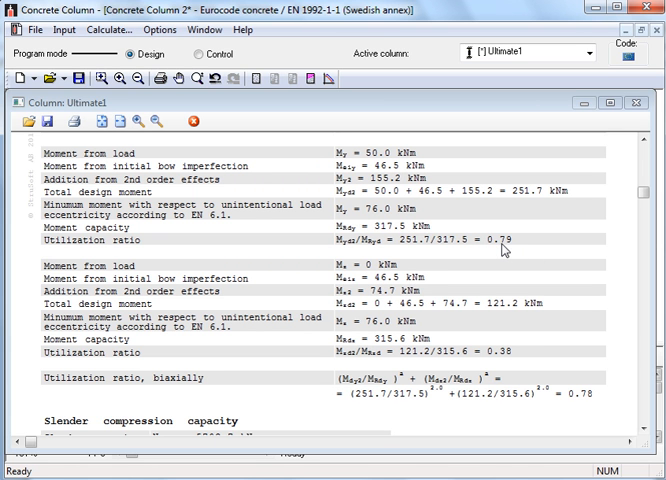
mouse_move(504, 362)
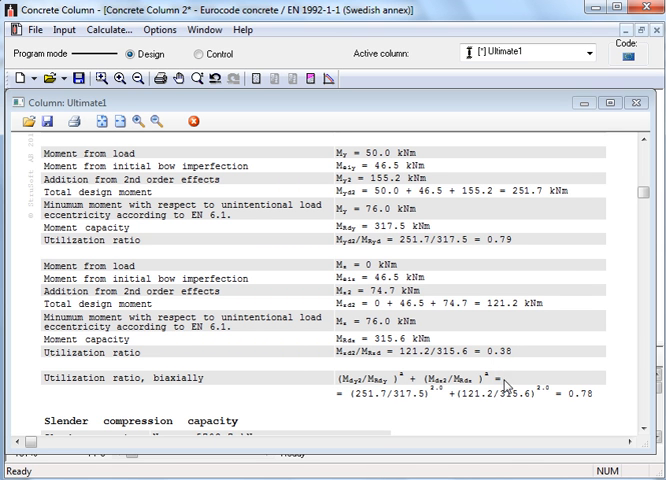
mouse_move(592, 404)
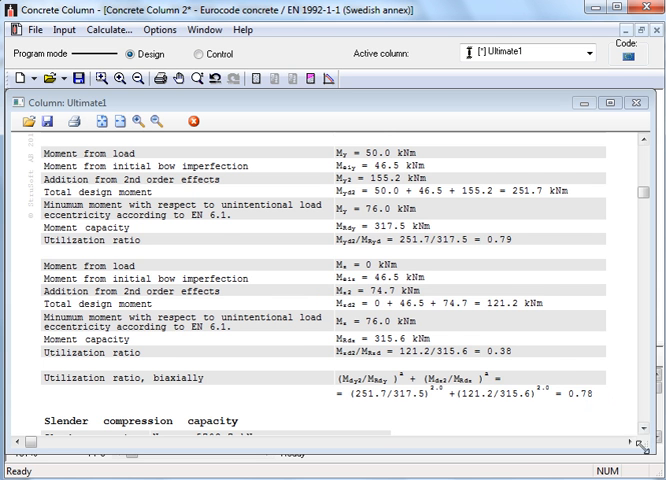
scroll(down, 3)
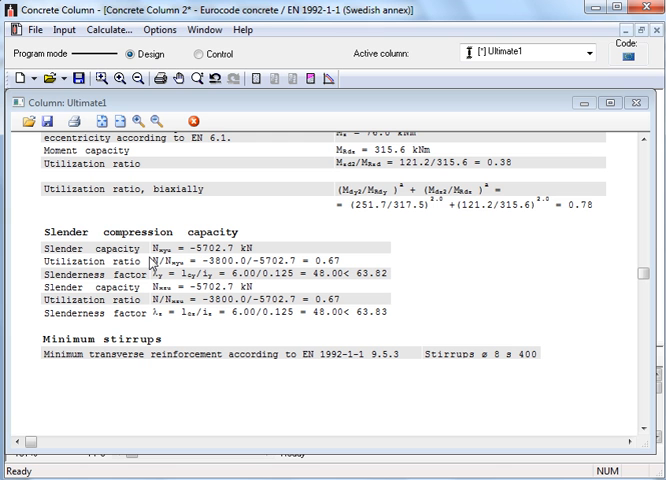
mouse_move(240, 278)
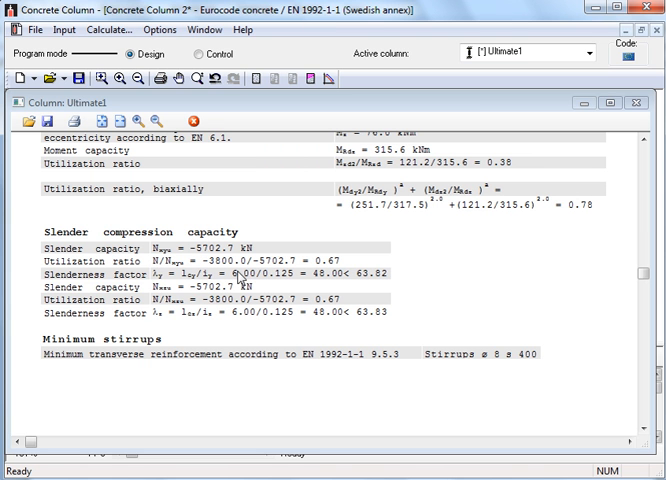
mouse_move(330, 284)
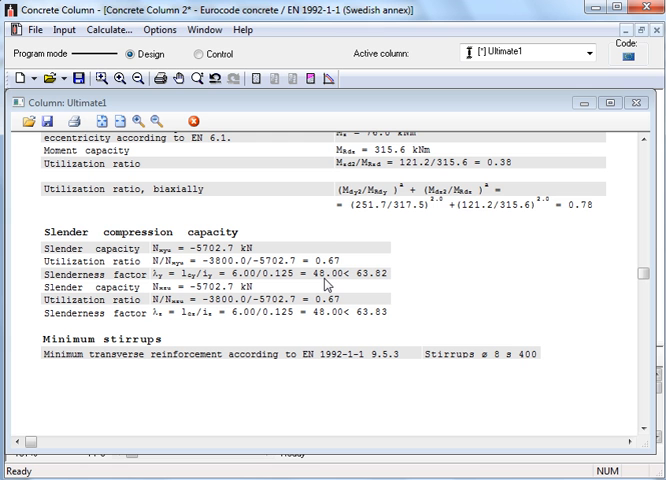
mouse_move(432, 362)
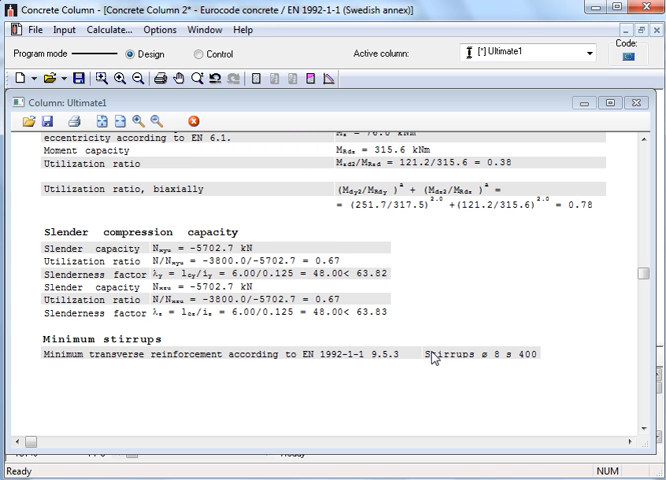
mouse_move(520, 362)
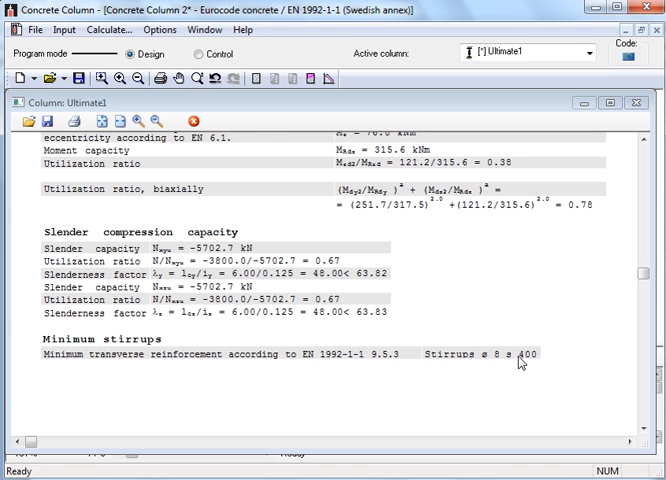
mouse_move(516, 362)
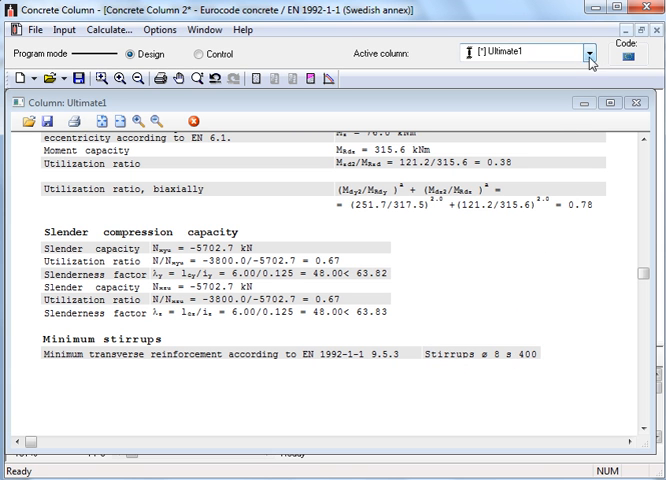
- Switch the active column to Ultimate2 to view its stiffness-method results (utilization 0.91)
click(576, 56)
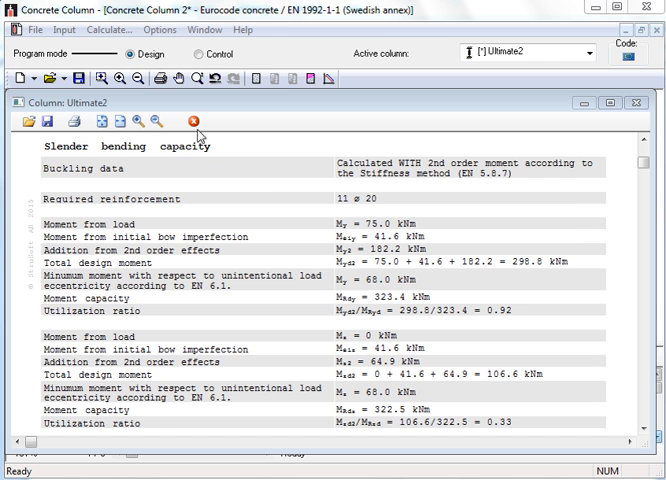
- Return to input and set second-order moments to Curvature method (EN 5.8.8) in Calculation settings
click(190, 122)
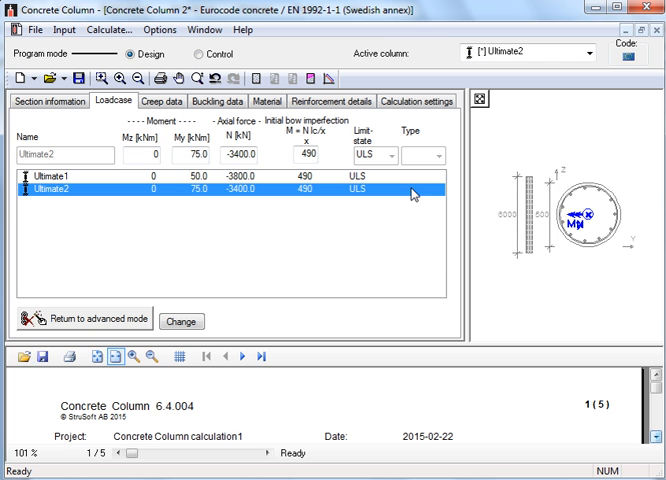
mouse_move(444, 120)
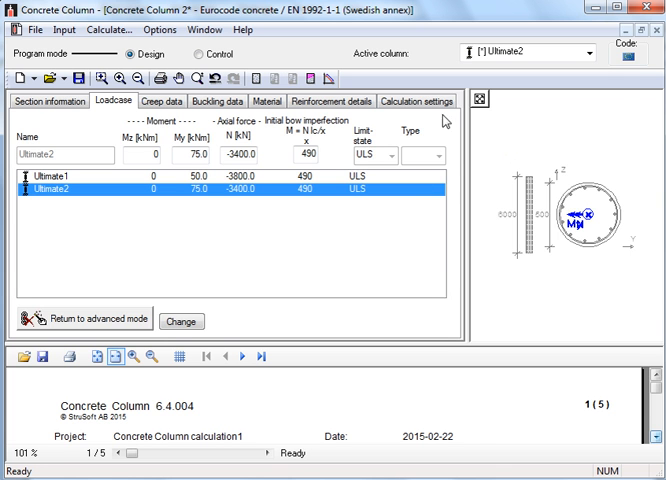
click(420, 100)
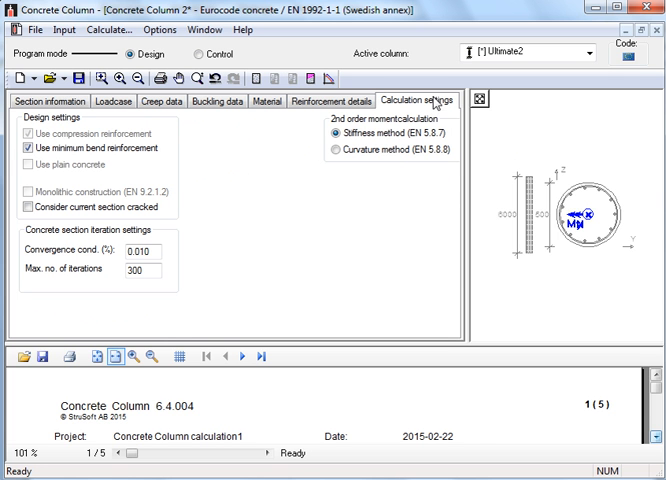
mouse_move(348, 160)
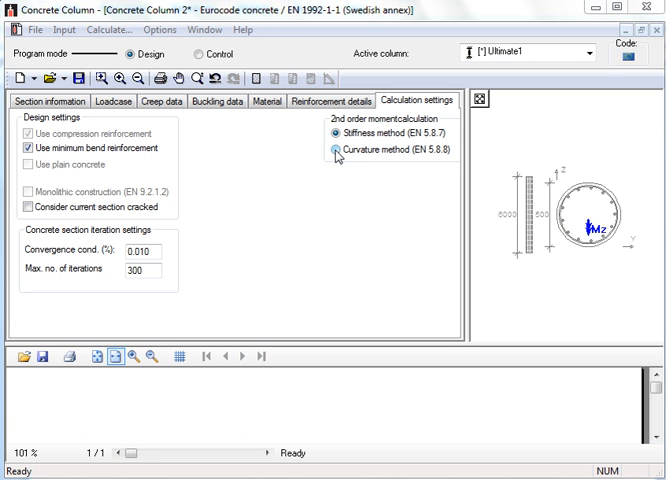
click(328, 150)
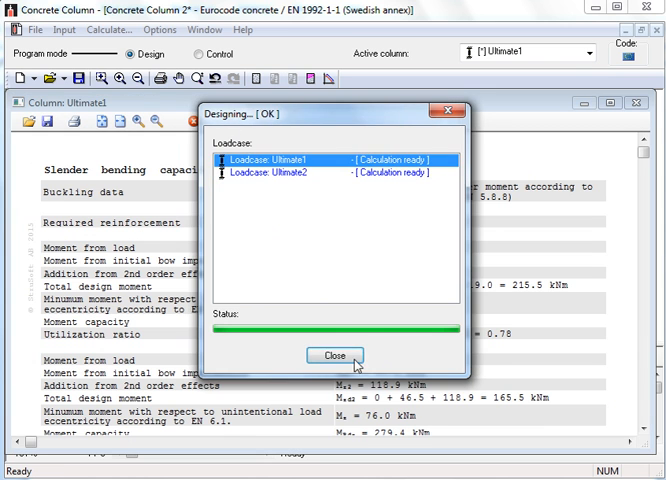
- Dismiss the Designing window to review Ultimate1 curvature-method results: 215.5 kNm, utilization 0.78
click(336, 356)
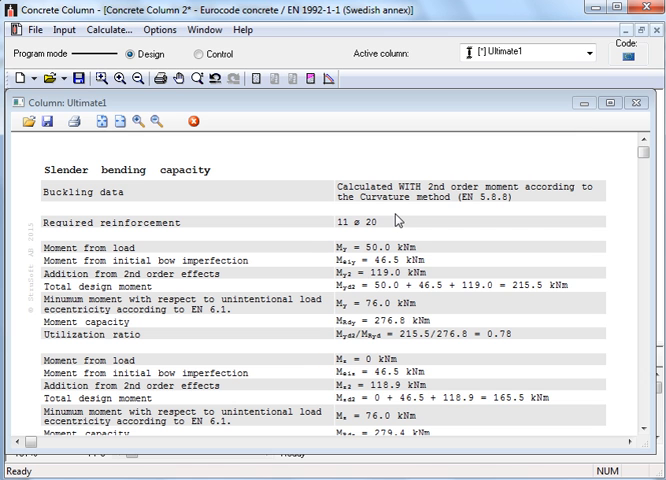
mouse_move(364, 234)
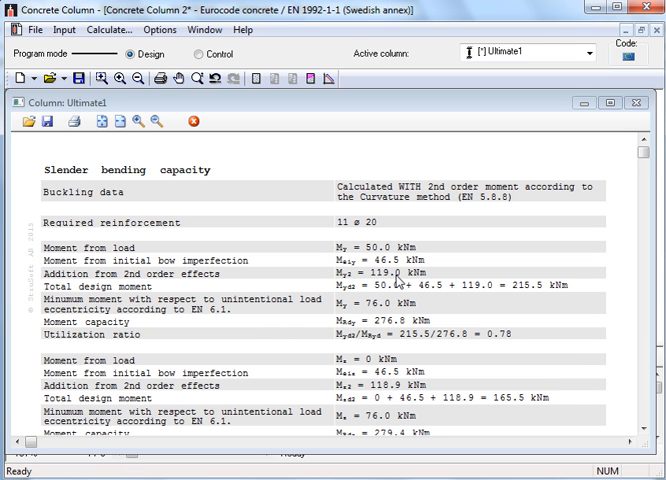
mouse_move(504, 212)
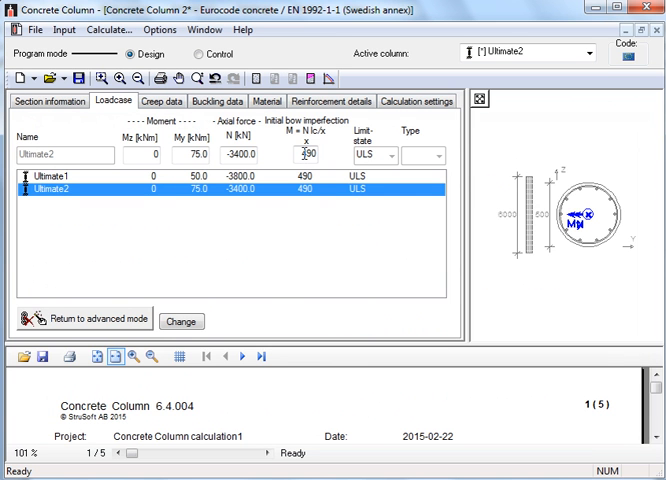
mouse_move(378, 148)
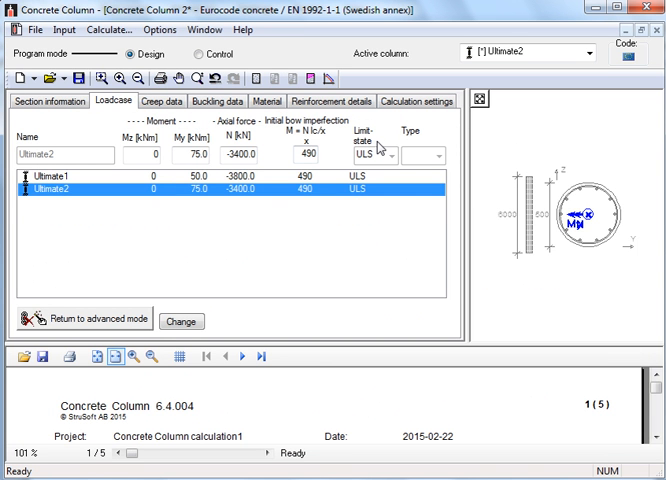
mouse_move(328, 112)
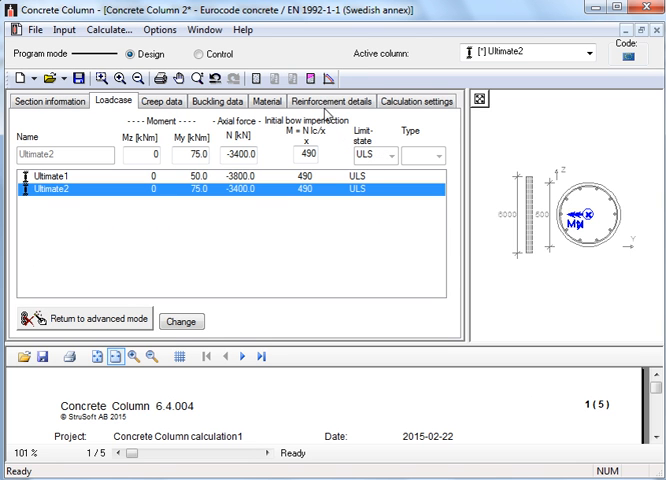
- Display the compression zone hatched on the circular cross-section for Ultimate2
click(312, 76)
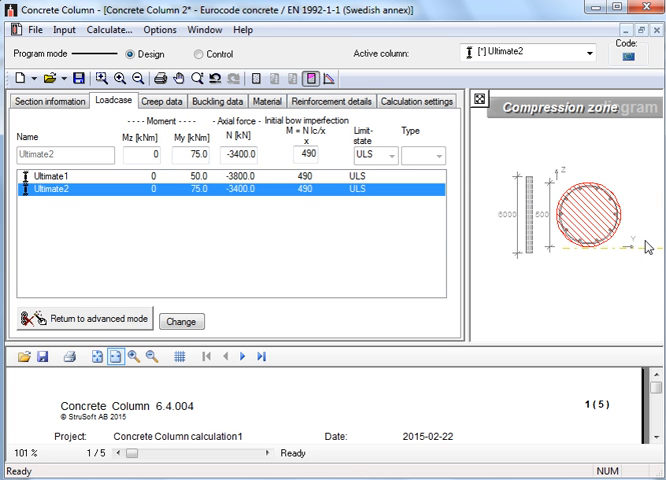
mouse_move(600, 240)
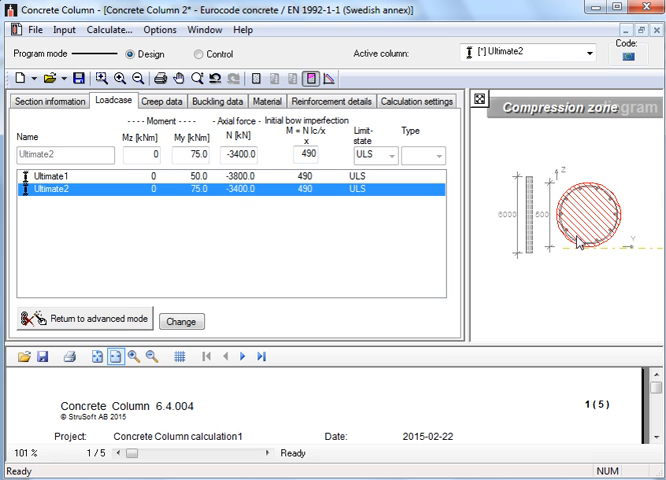
mouse_move(580, 246)
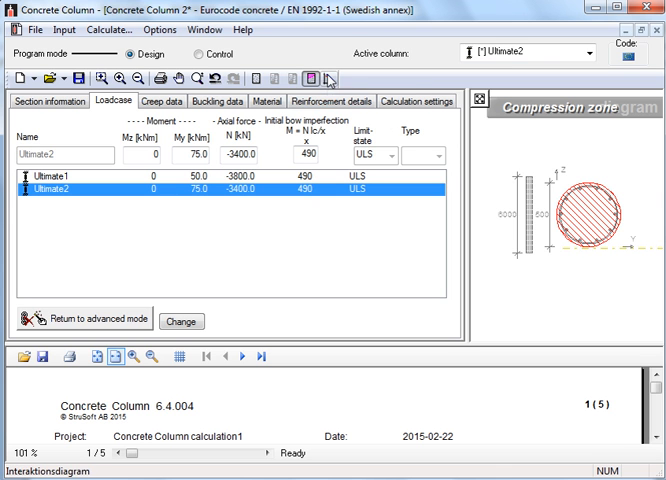
- Show the Interaction Diagram [My] of axial force N against moment My for Ultimate2
click(320, 76)
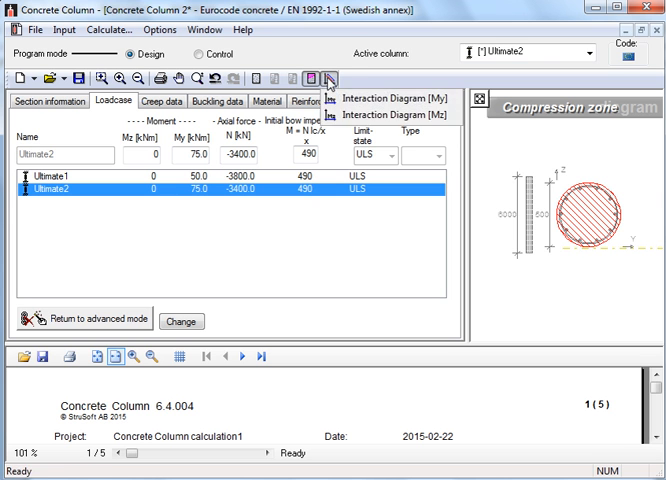
click(398, 98)
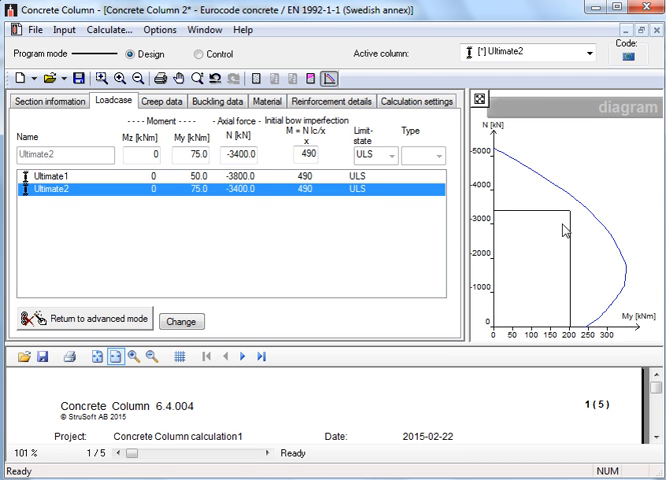
mouse_move(572, 220)
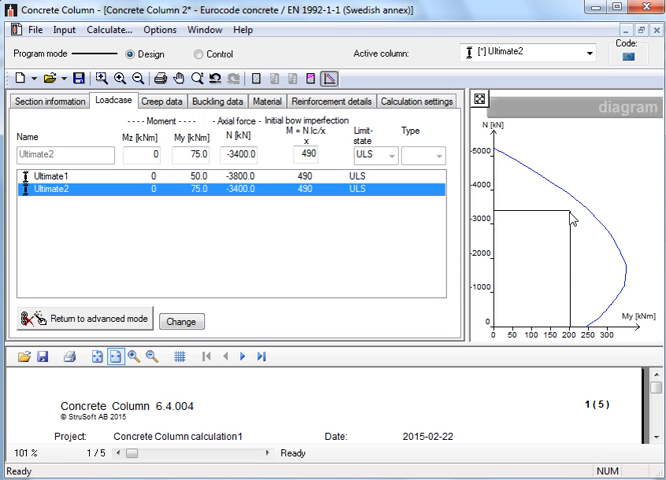
mouse_move(572, 218)
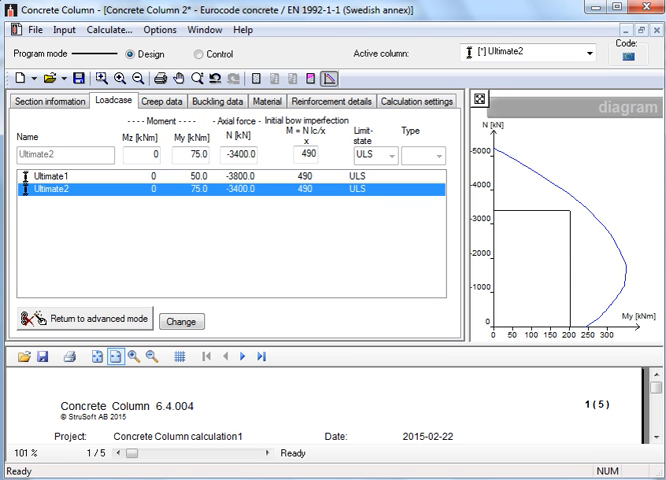